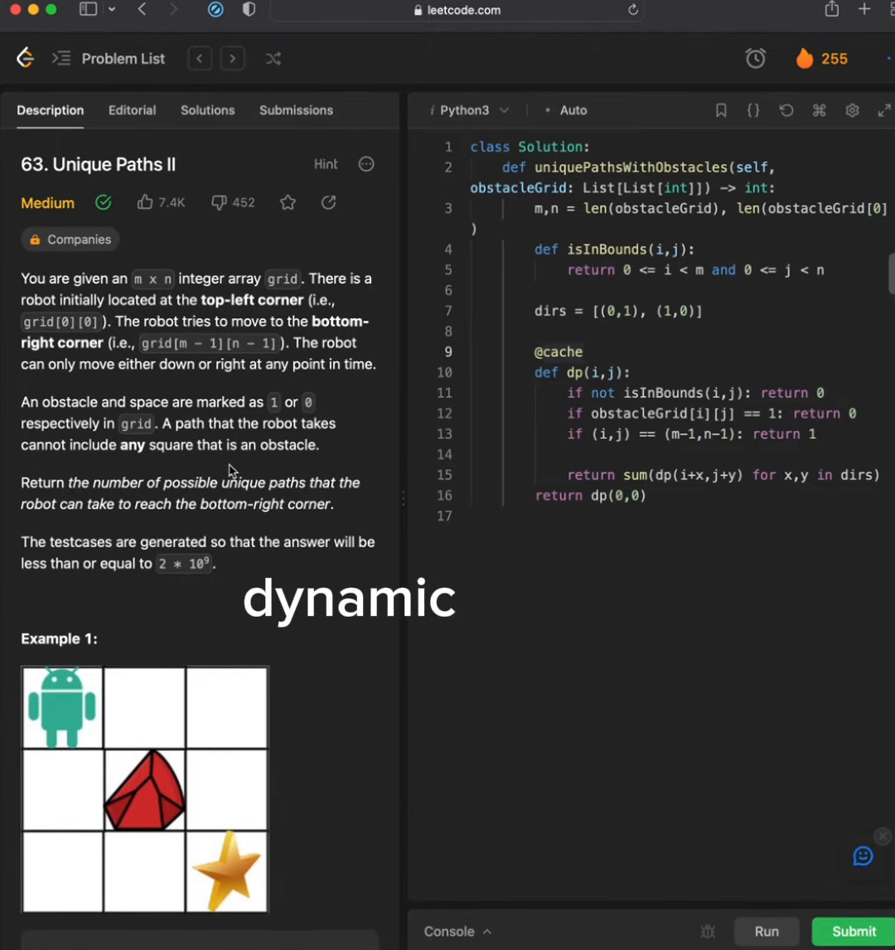
double_click(588, 371)
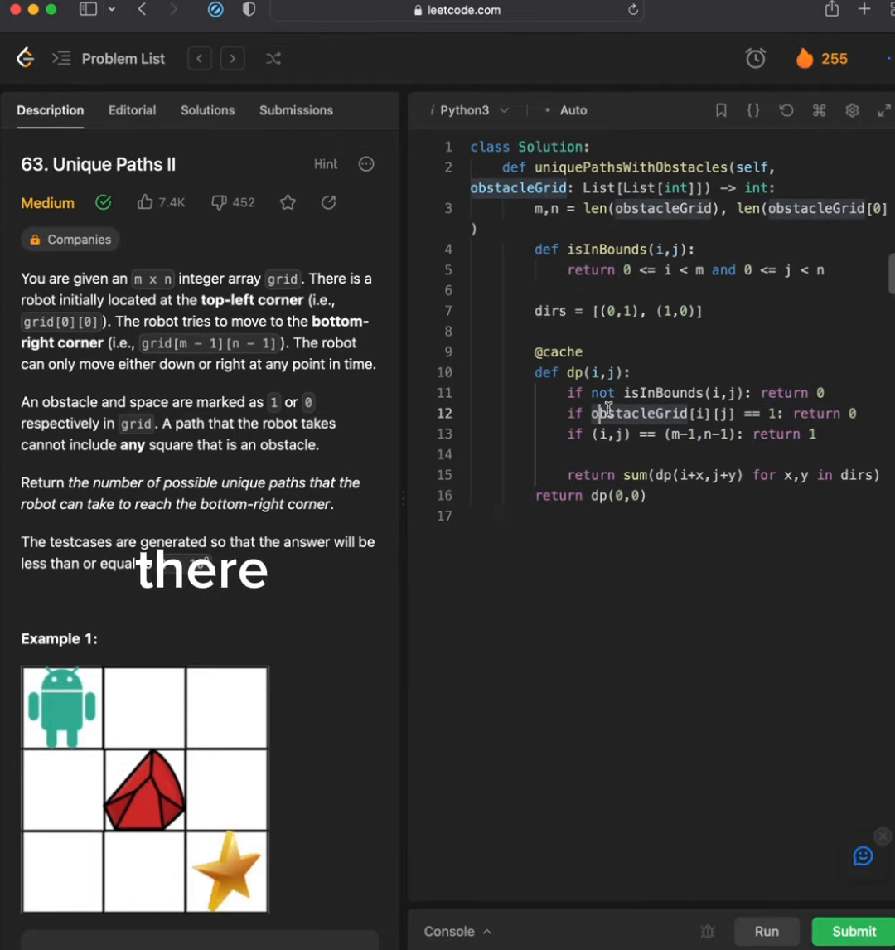
double_click(646, 412)
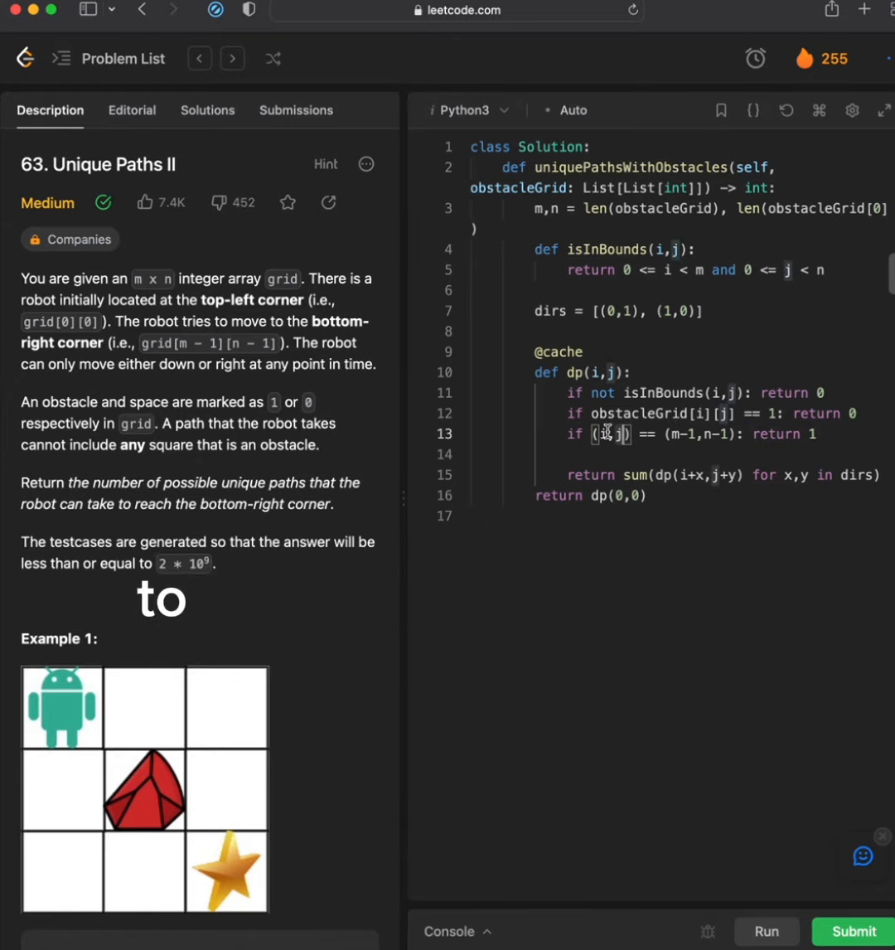
double_click(783, 434)
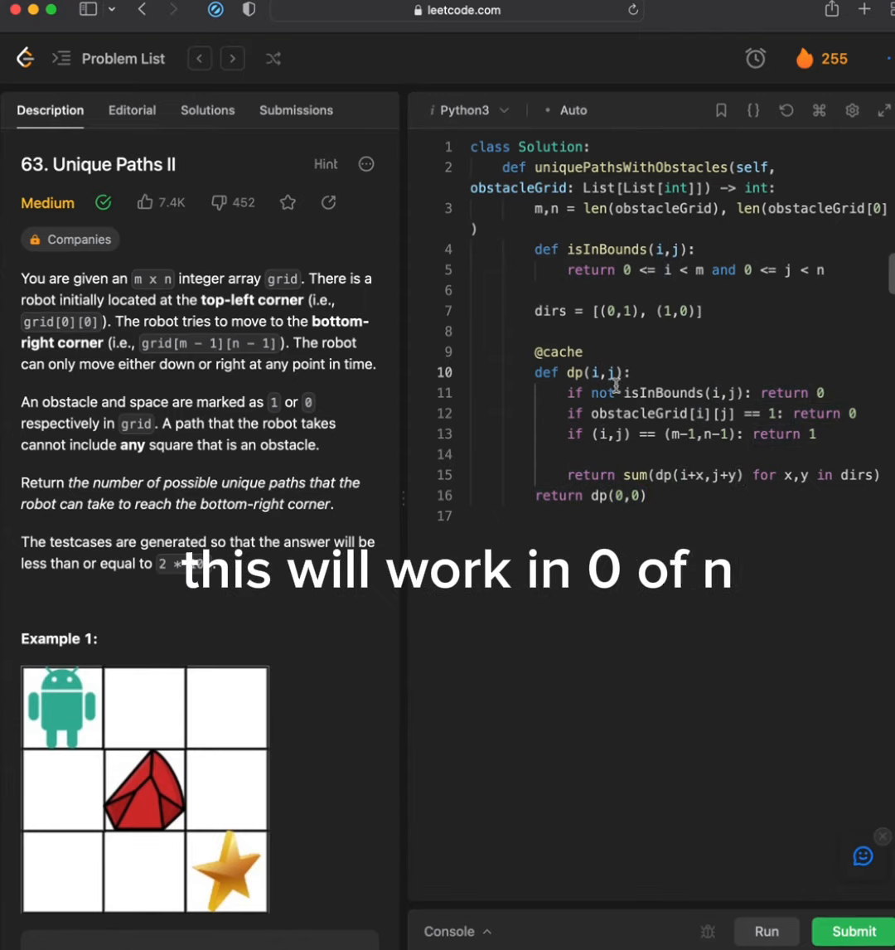
double_click(663, 393)
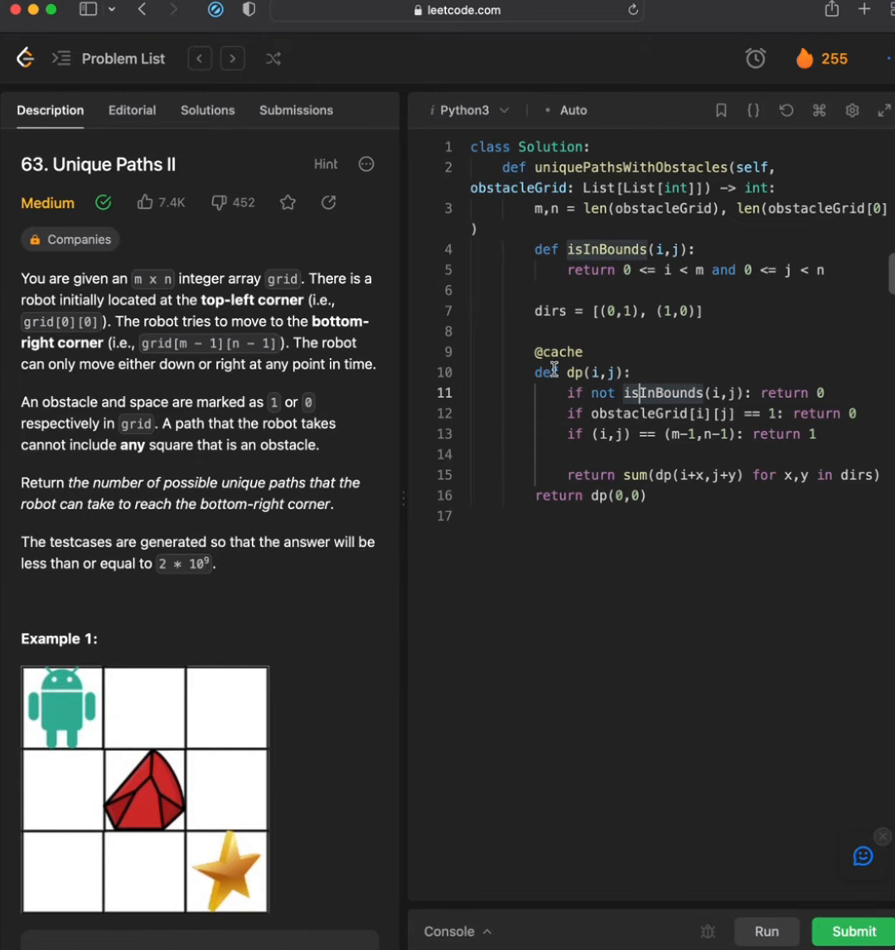